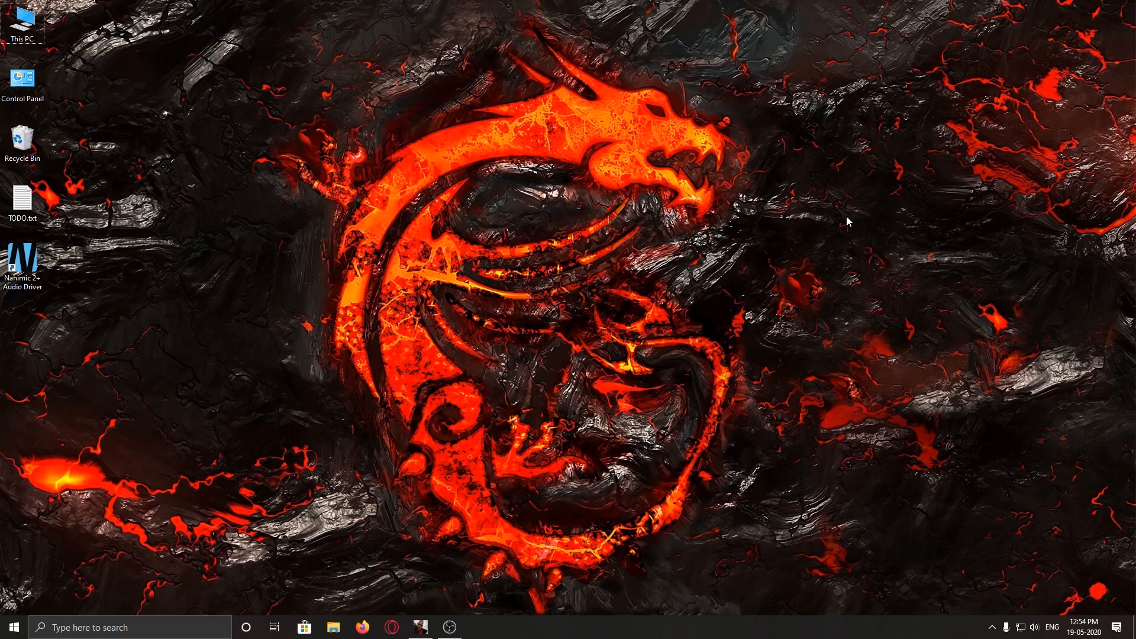
pyautogui.moveTo(844, 237)
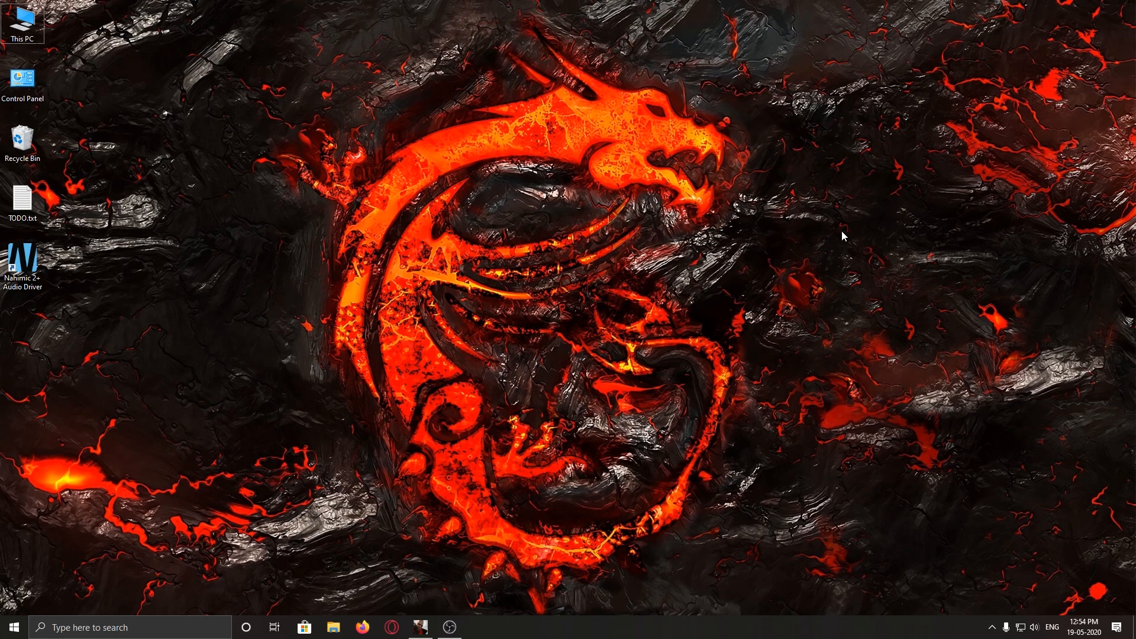
# Step: Bring up the OBS Studio main window showing its window and display capture sources
pyautogui.click(450, 627)
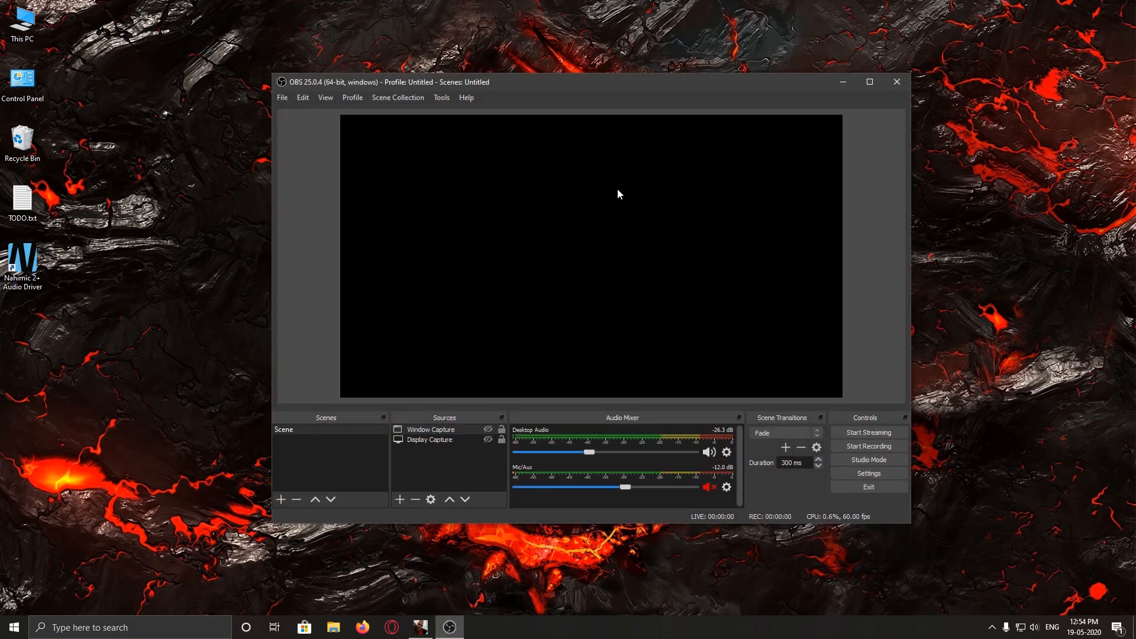
pyautogui.moveTo(624, 139)
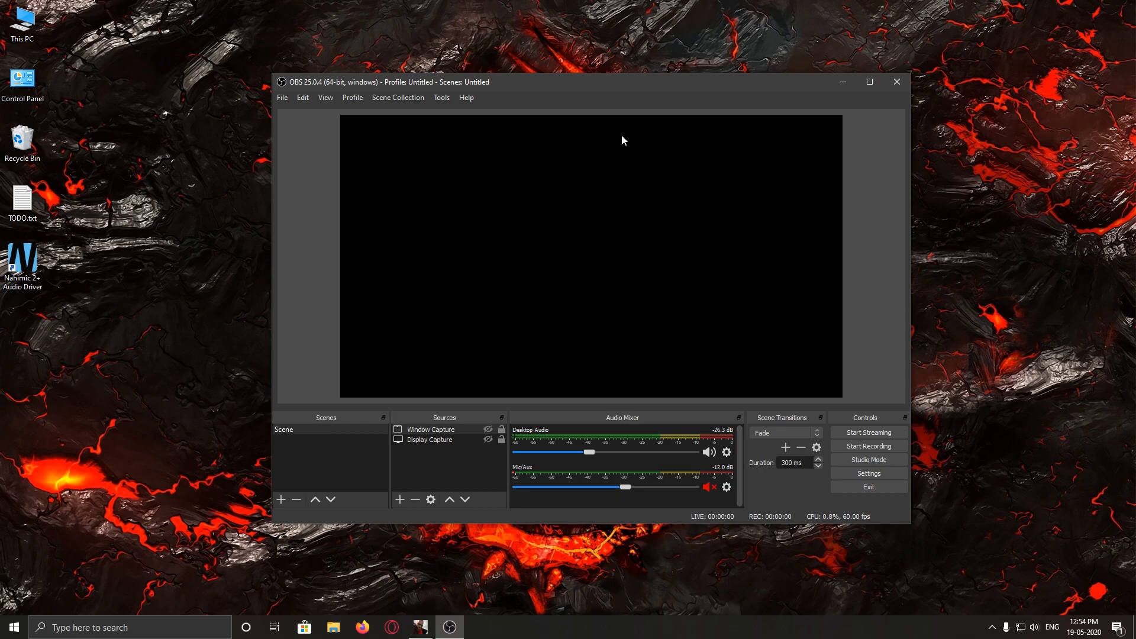
pyautogui.moveTo(634, 259)
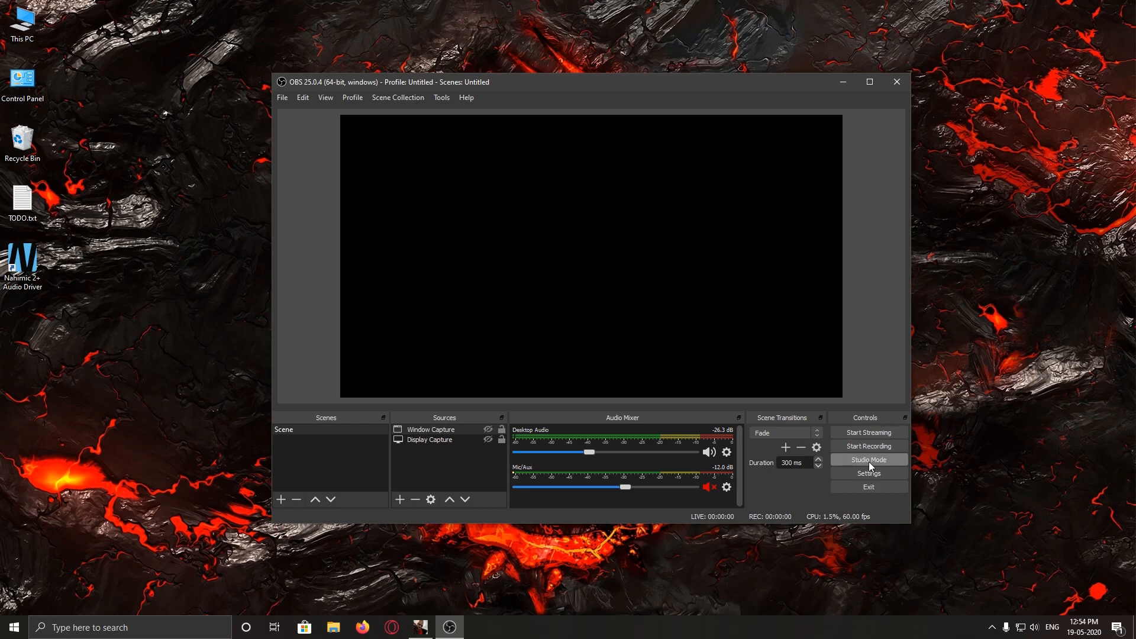
pyautogui.moveTo(869, 447)
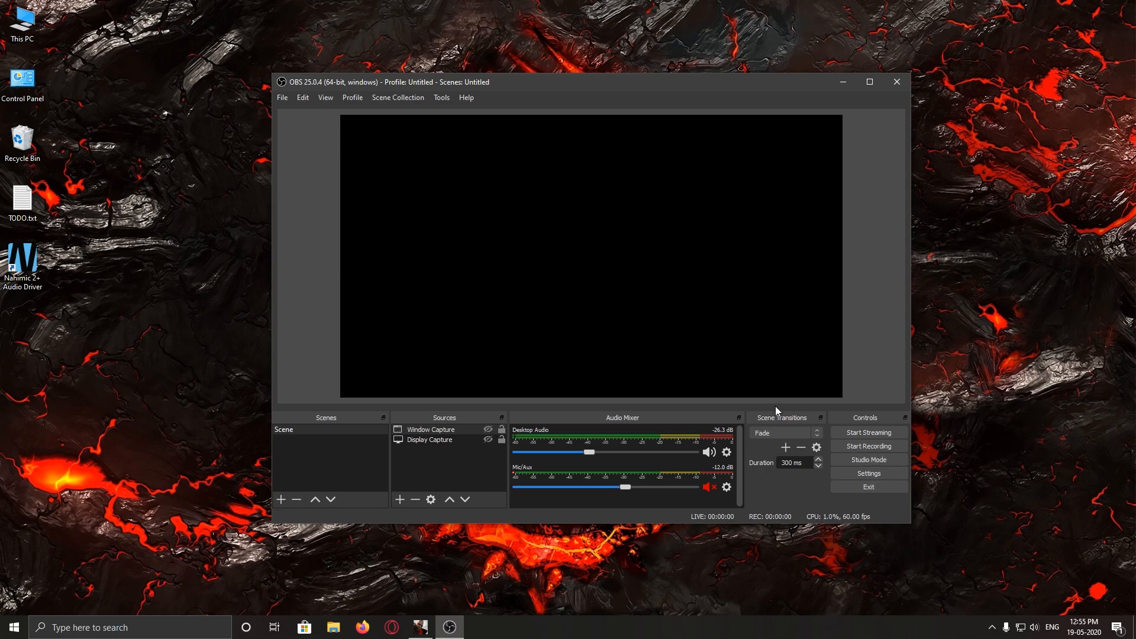
pyautogui.click(869, 474)
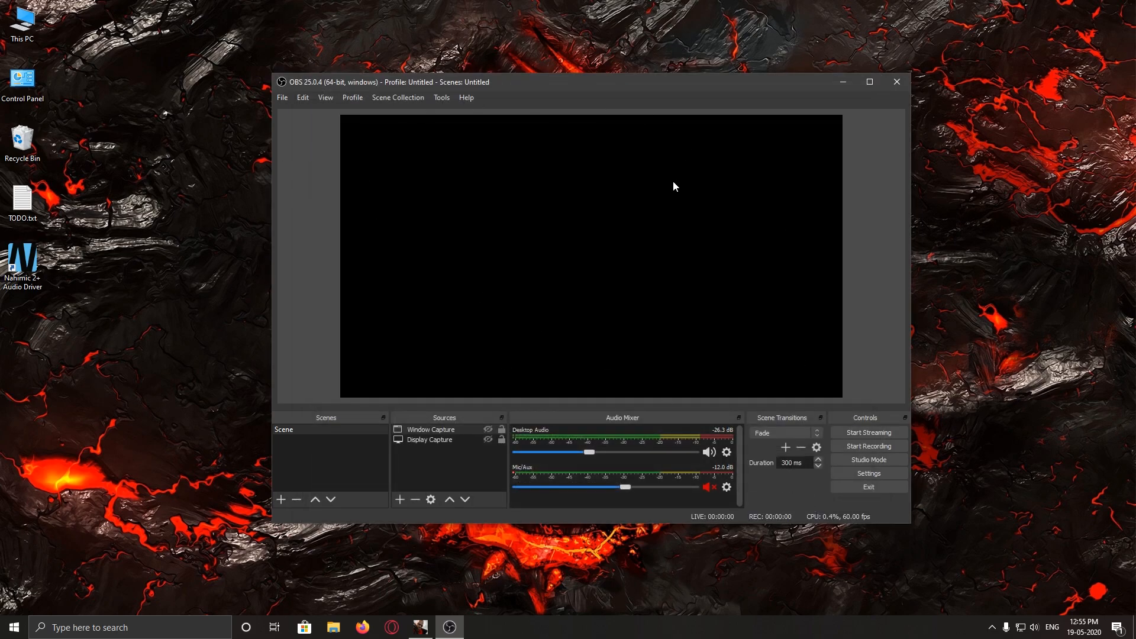
pyautogui.moveTo(701, 205)
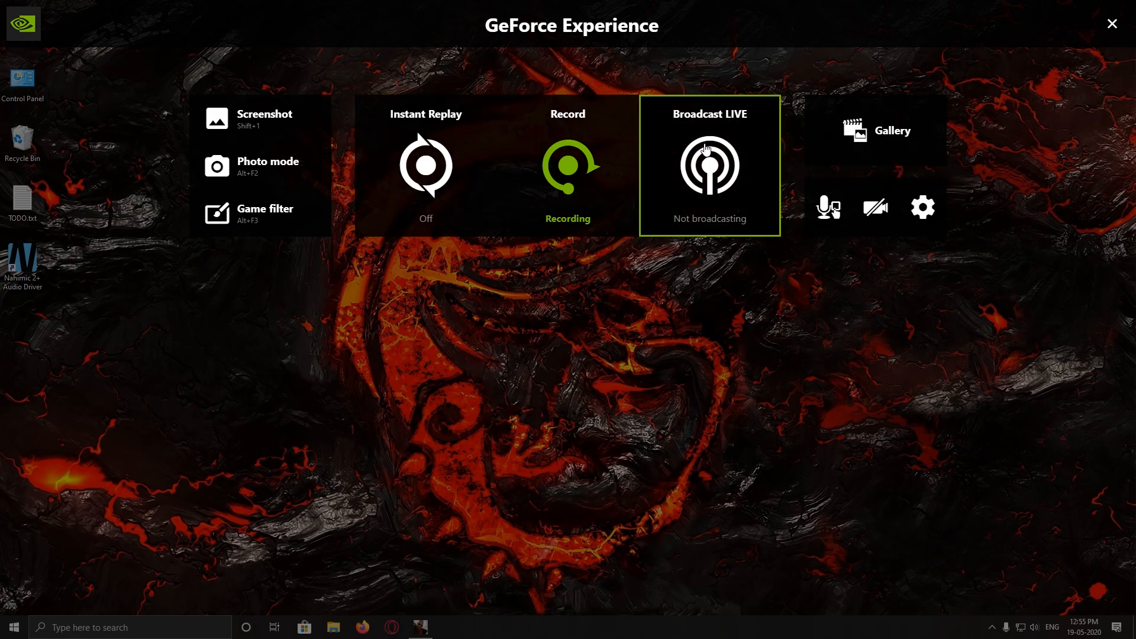
pyautogui.moveTo(673, 143)
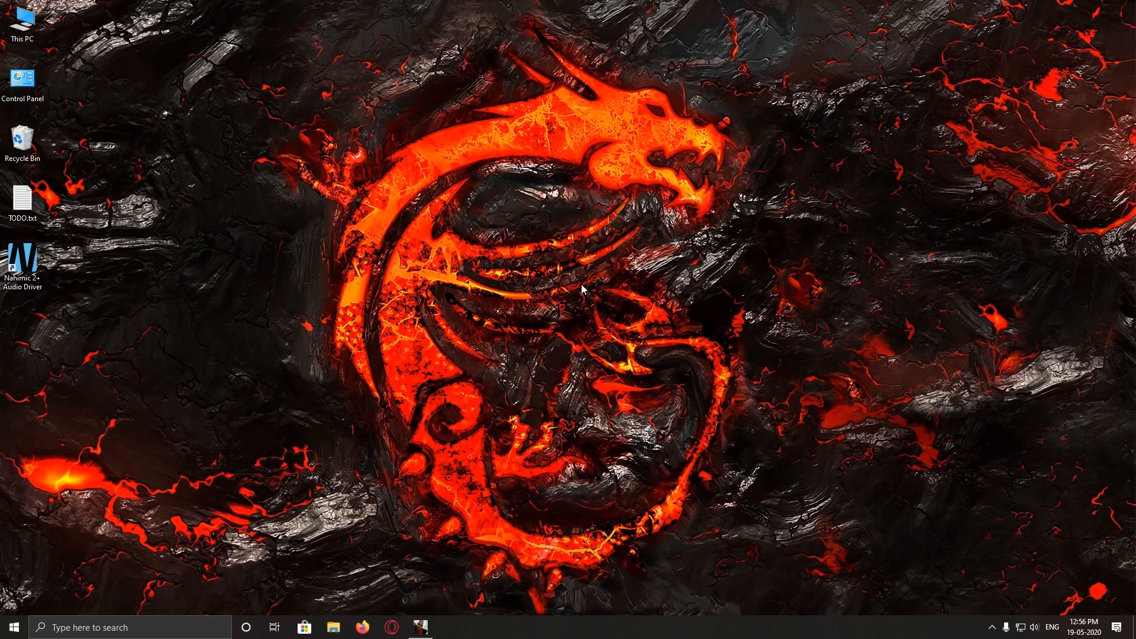
# Step: Reopen OBS Studio and bring up its Settings dialog on the General page
pyautogui.click(419, 627)
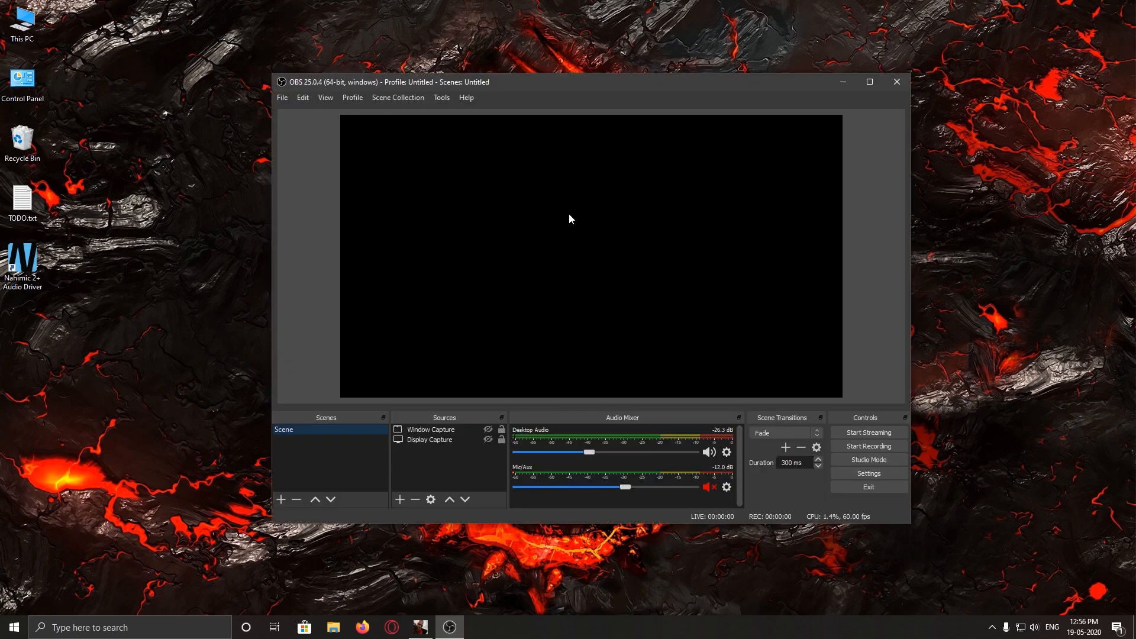
pyautogui.moveTo(825, 405)
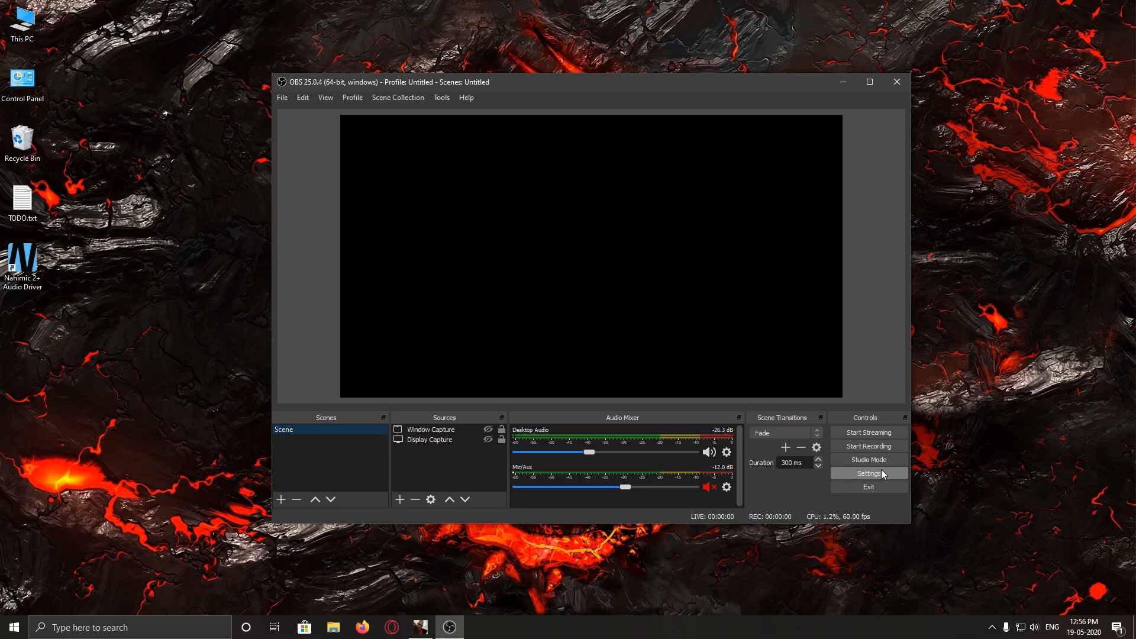
pyautogui.click(869, 474)
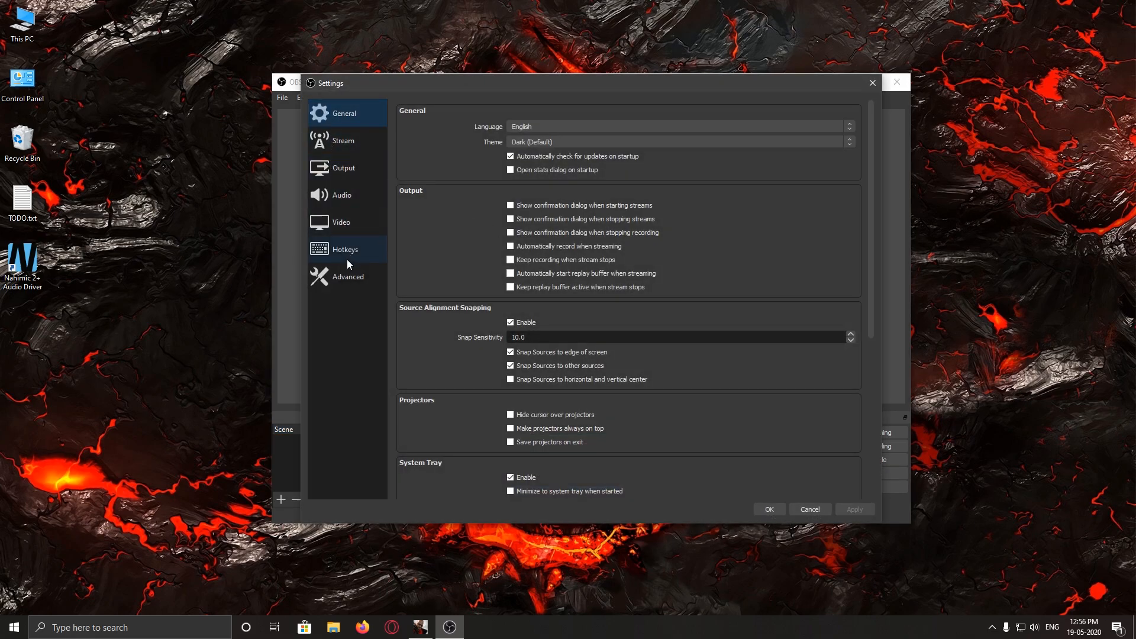
# Step: Show the Stream settings with YouTube / YouTube Gaming service and the hidden stream key
pyautogui.click(344, 140)
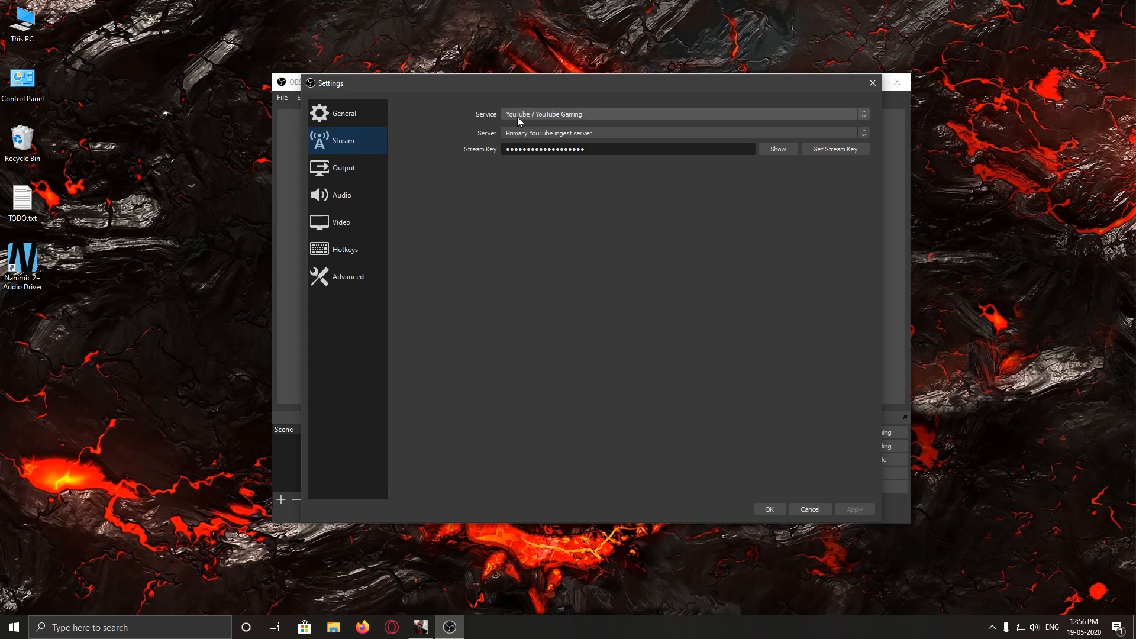
pyautogui.moveTo(528, 122)
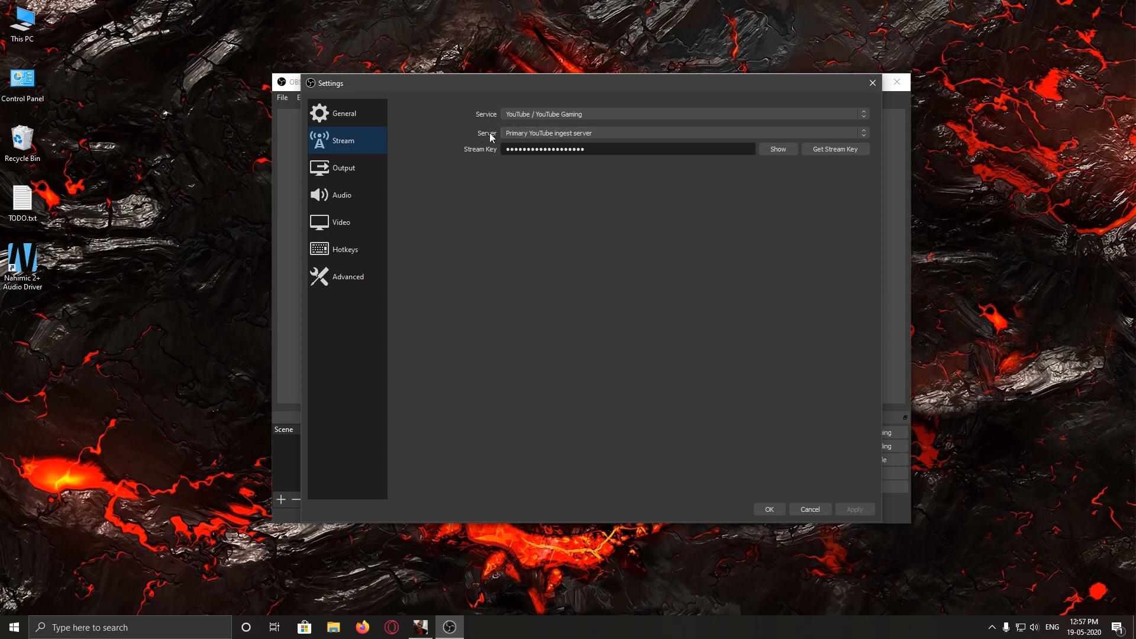
pyautogui.click(590, 150)
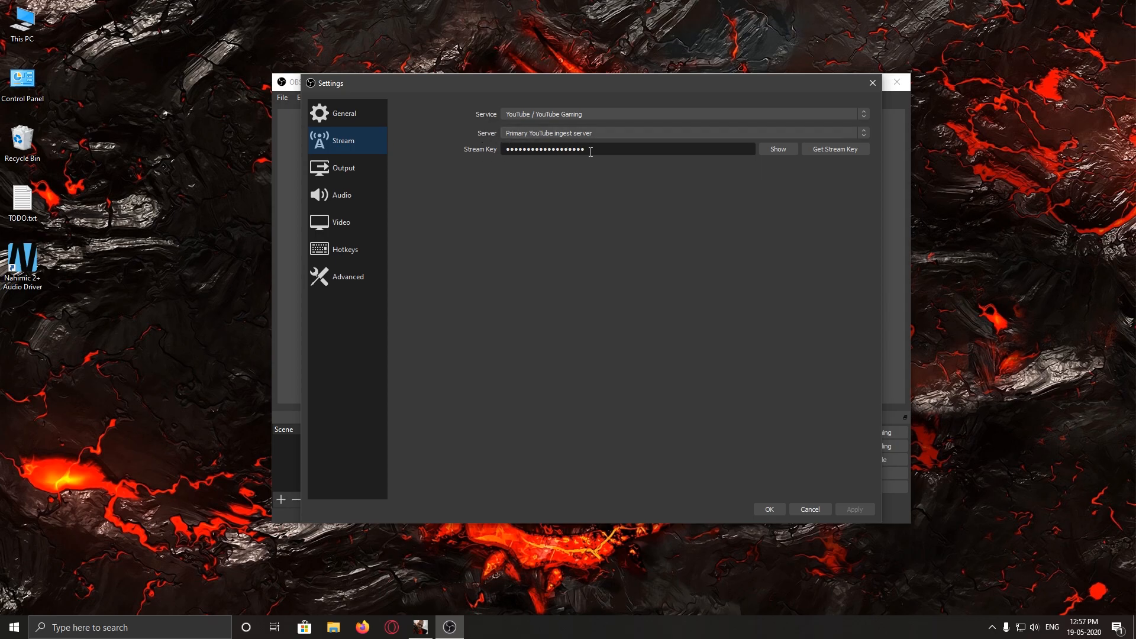
pyautogui.moveTo(587, 149)
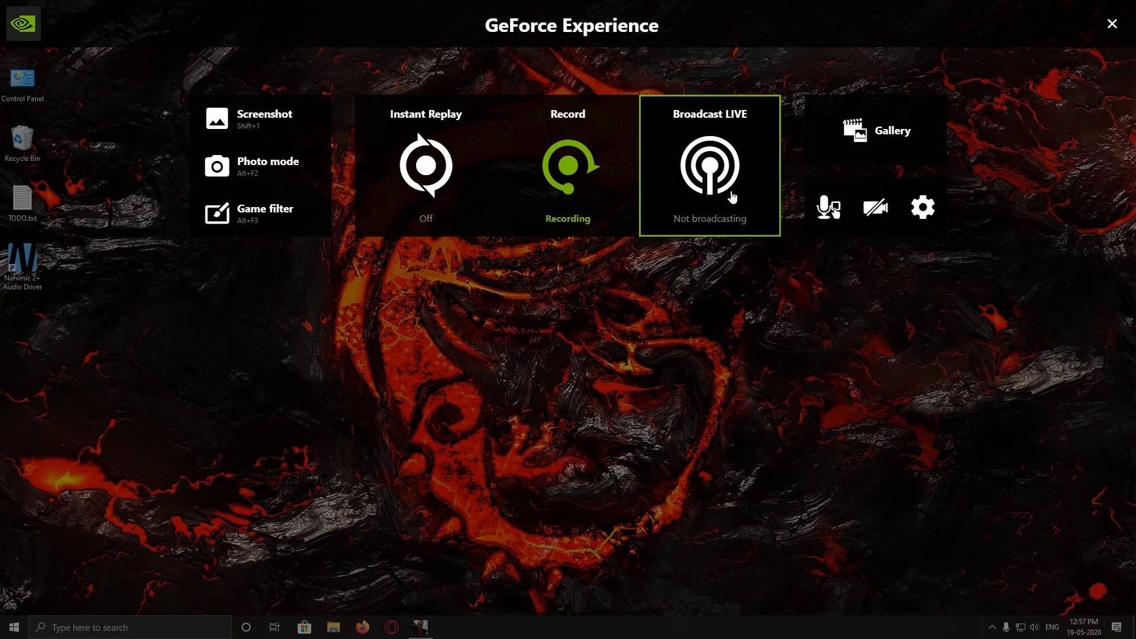
# Step: Expand the Broadcast LIVE tile to reveal its Start and Settings choices
pyautogui.click(709, 166)
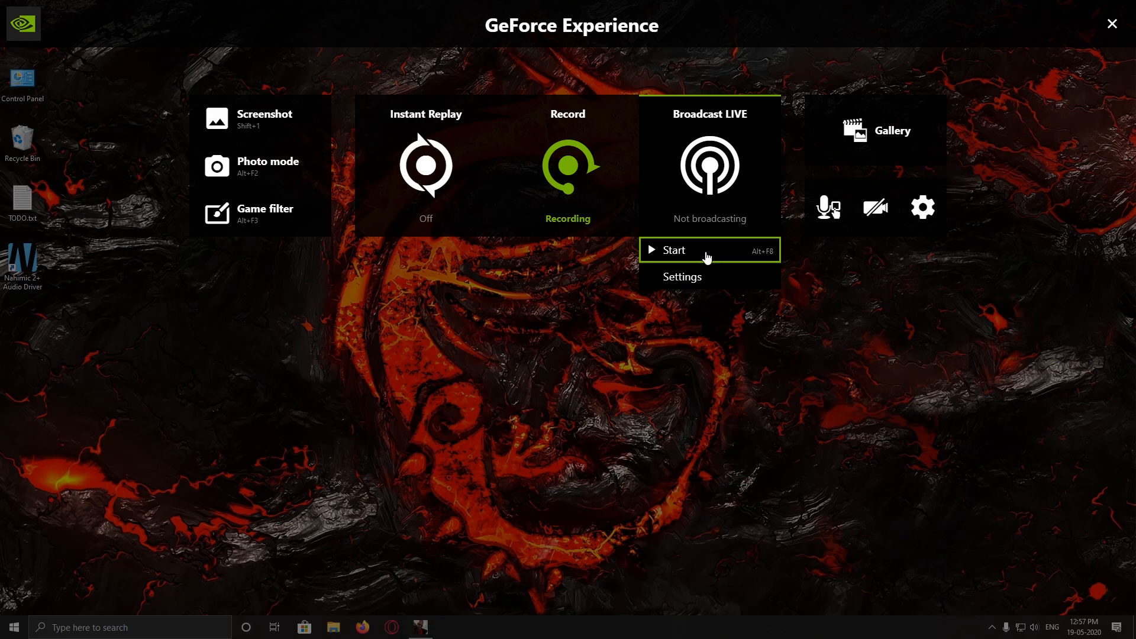
# Step: Begin the broadcast setup with YouTube as destination, a title and Public audience
pyautogui.click(675, 251)
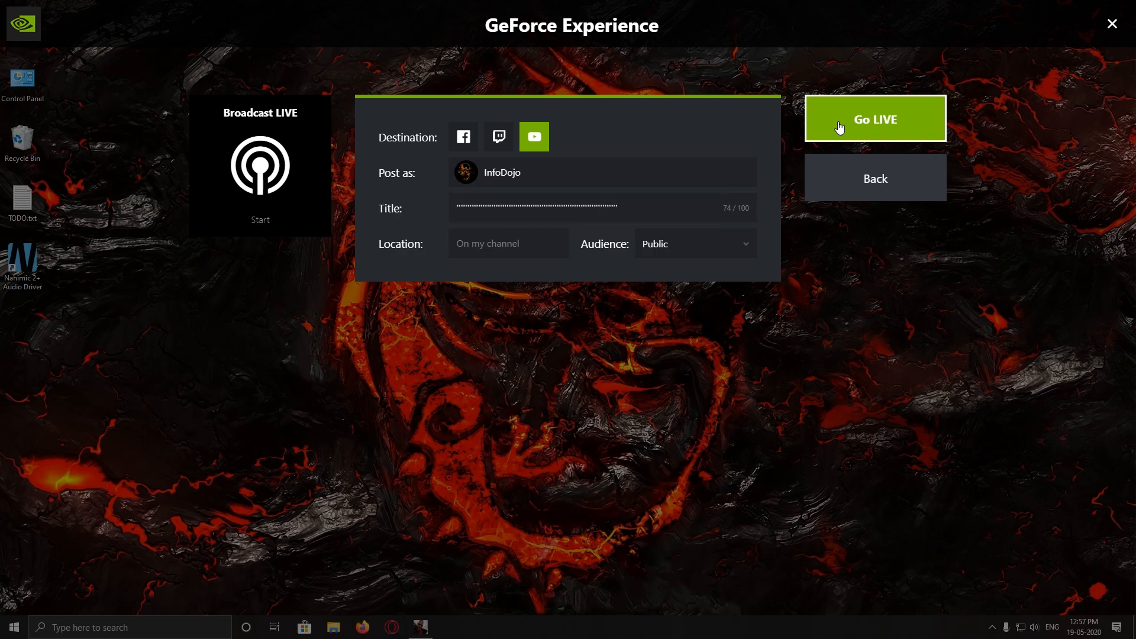
pyautogui.moveTo(852, 121)
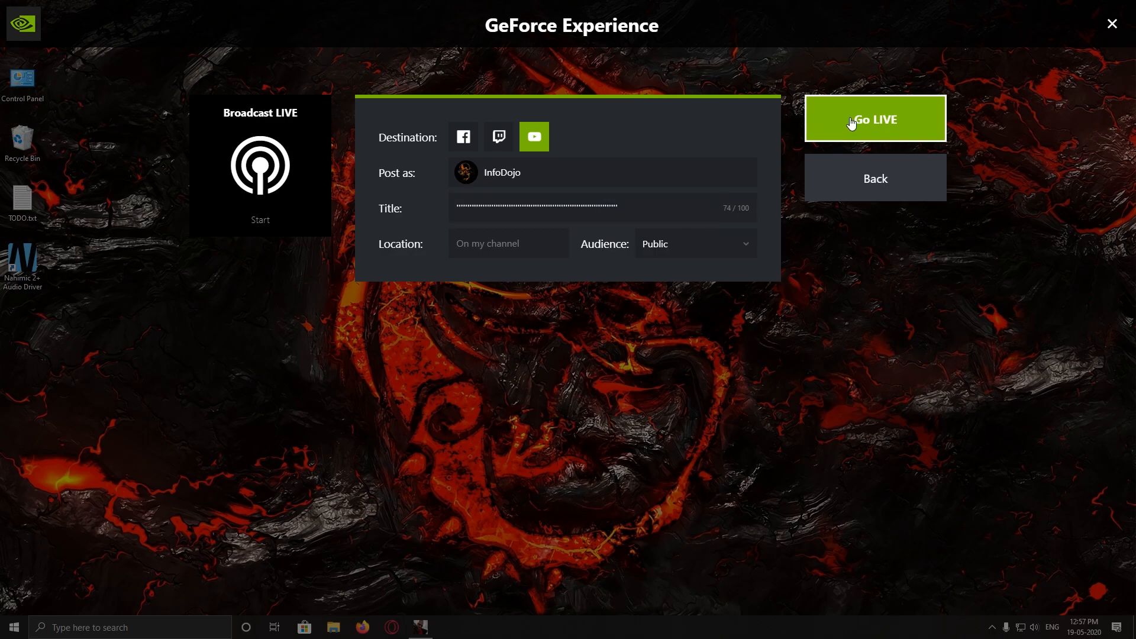
pyautogui.moveTo(824, 141)
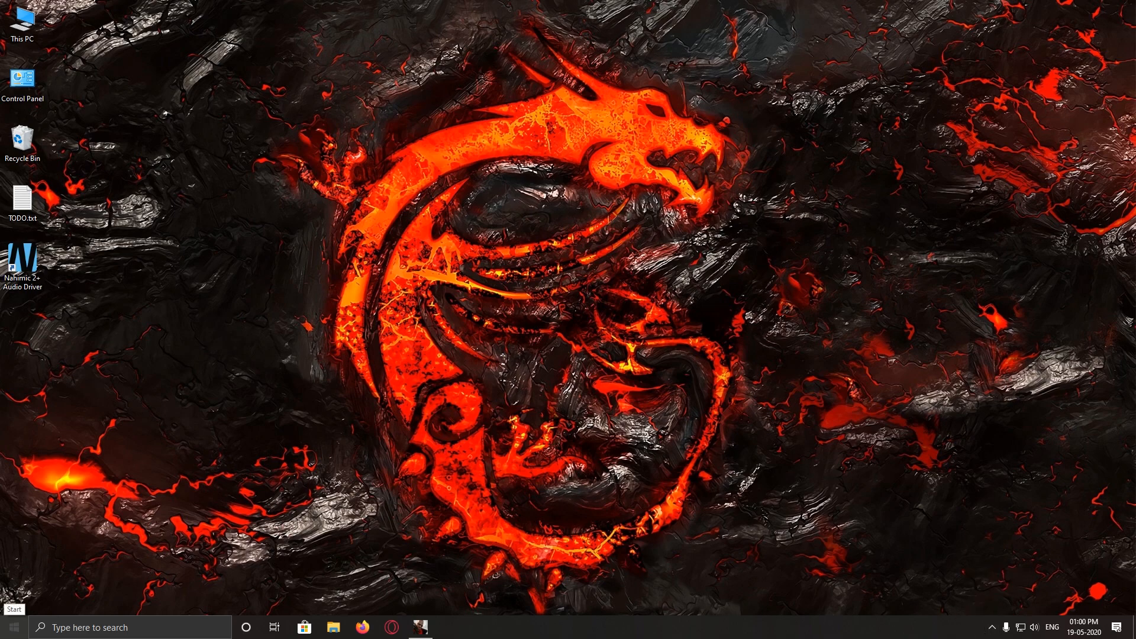
pyautogui.click(10, 627)
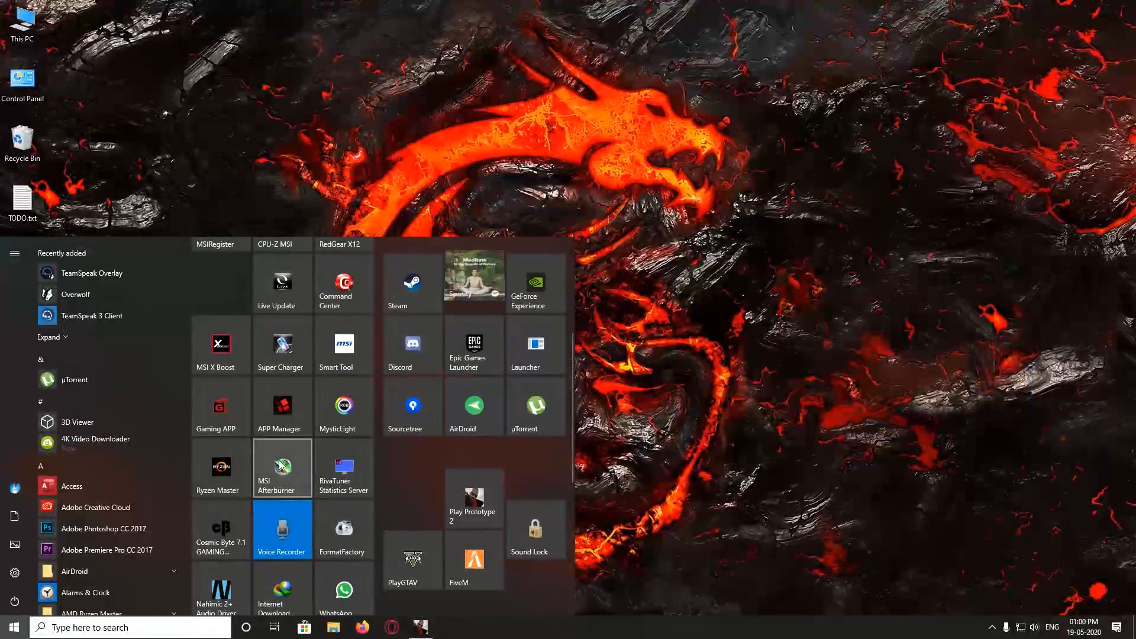
pyautogui.scroll(-3)
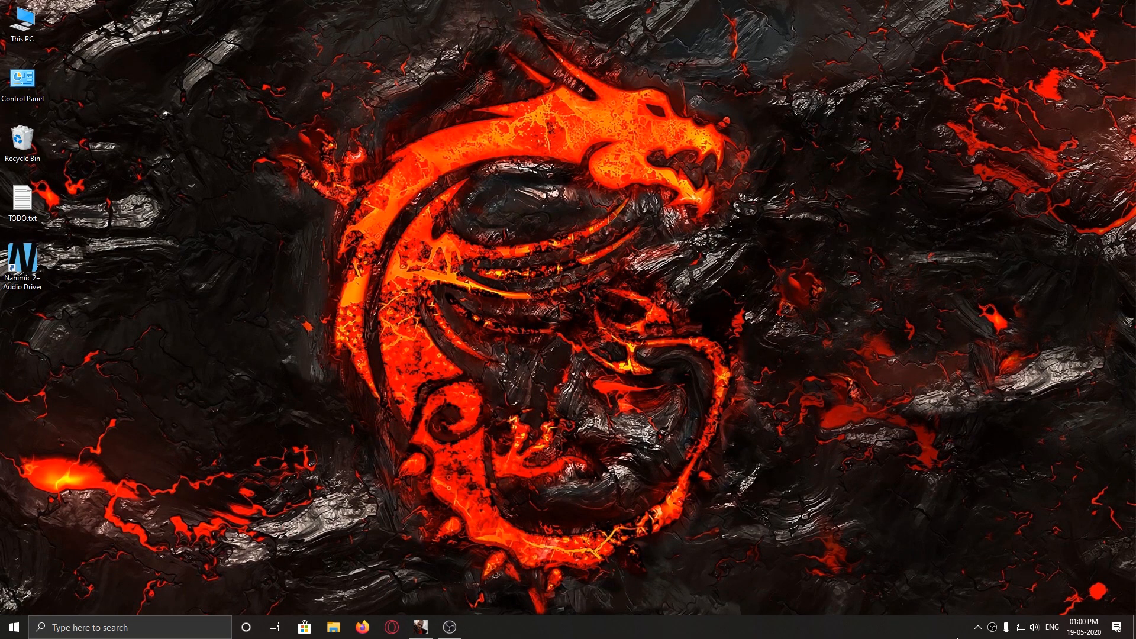
pyautogui.moveTo(561, 445)
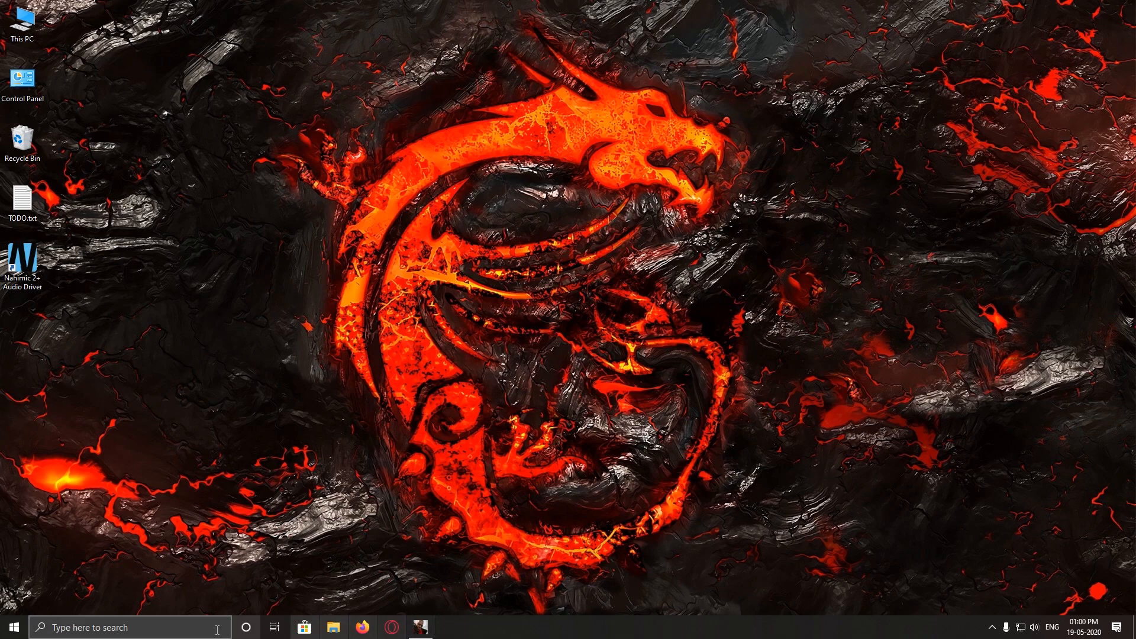
pyautogui.moveTo(1060, 613)
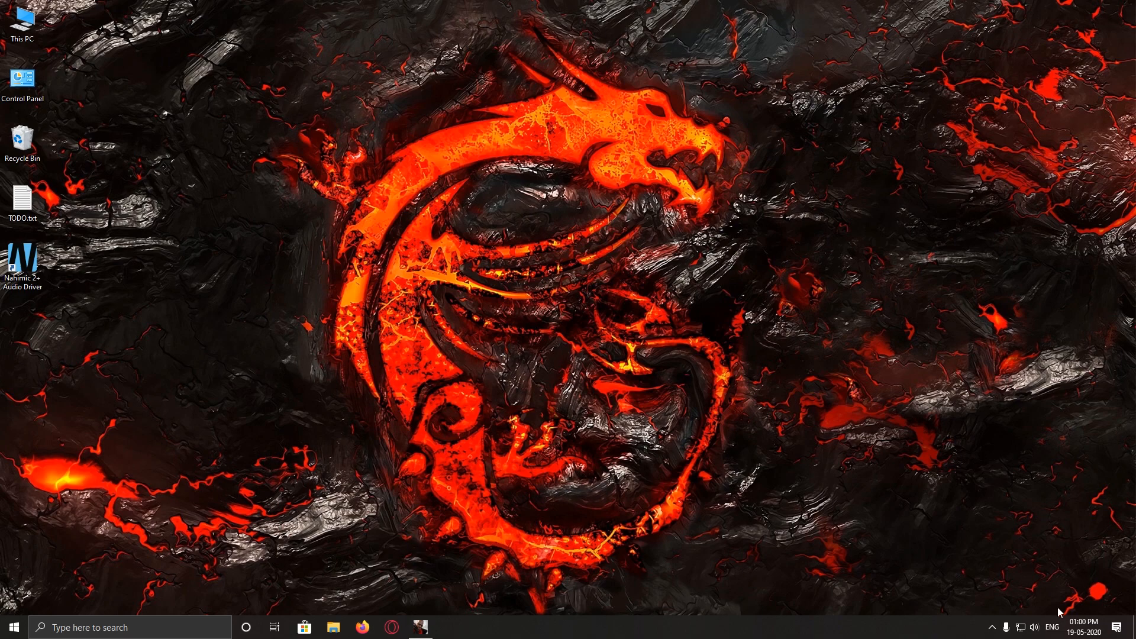
pyautogui.moveTo(436, 462)
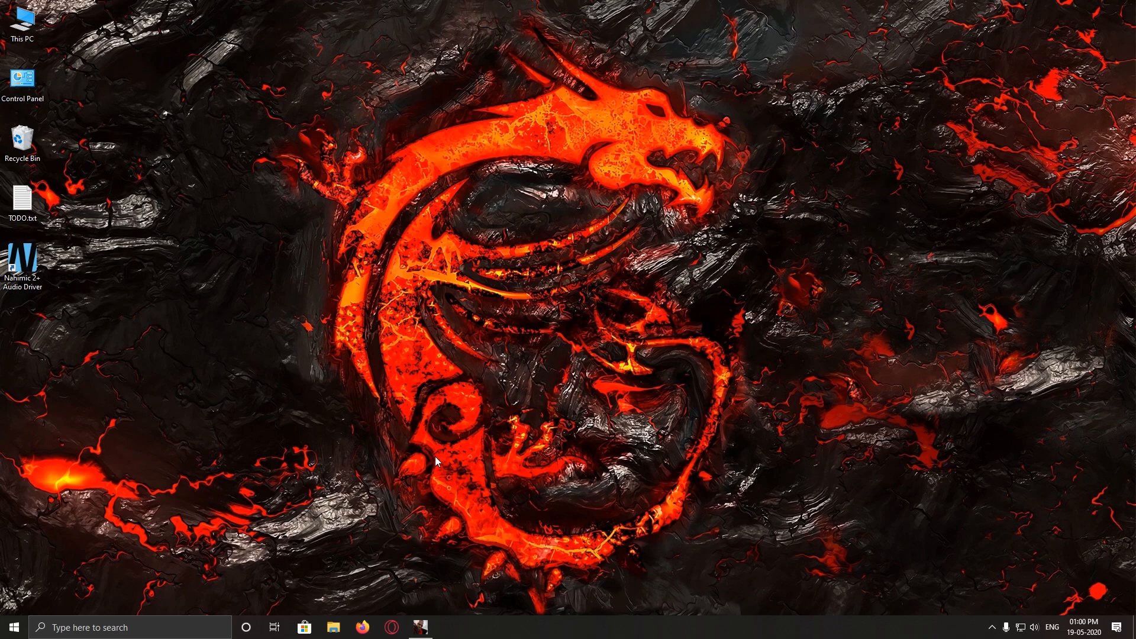
pyautogui.moveTo(468, 567)
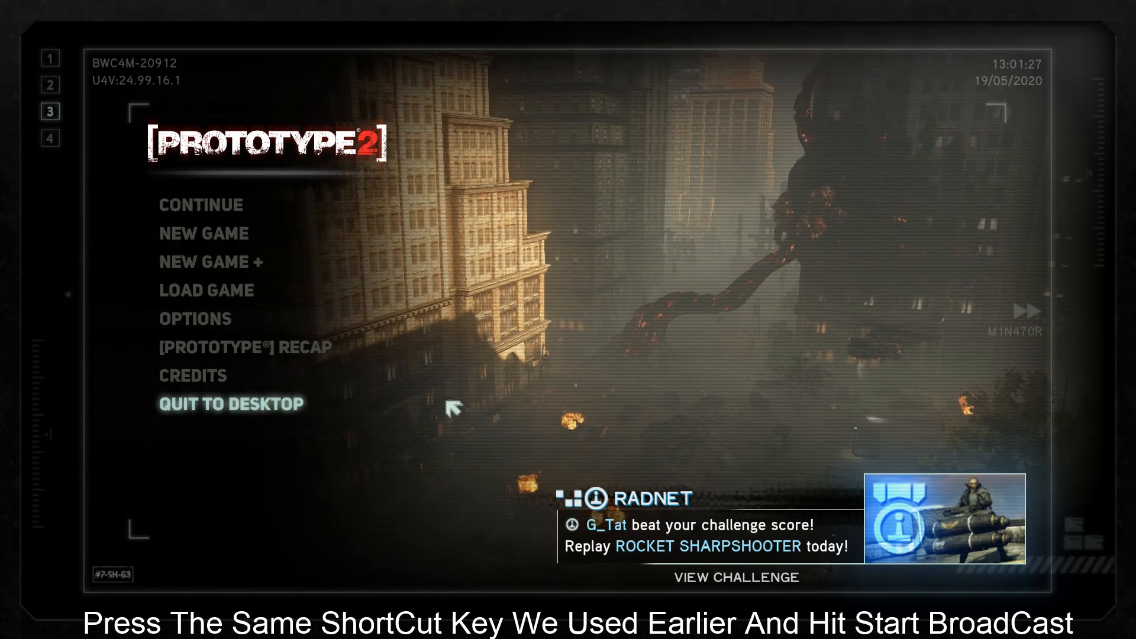
pyautogui.click(230, 404)
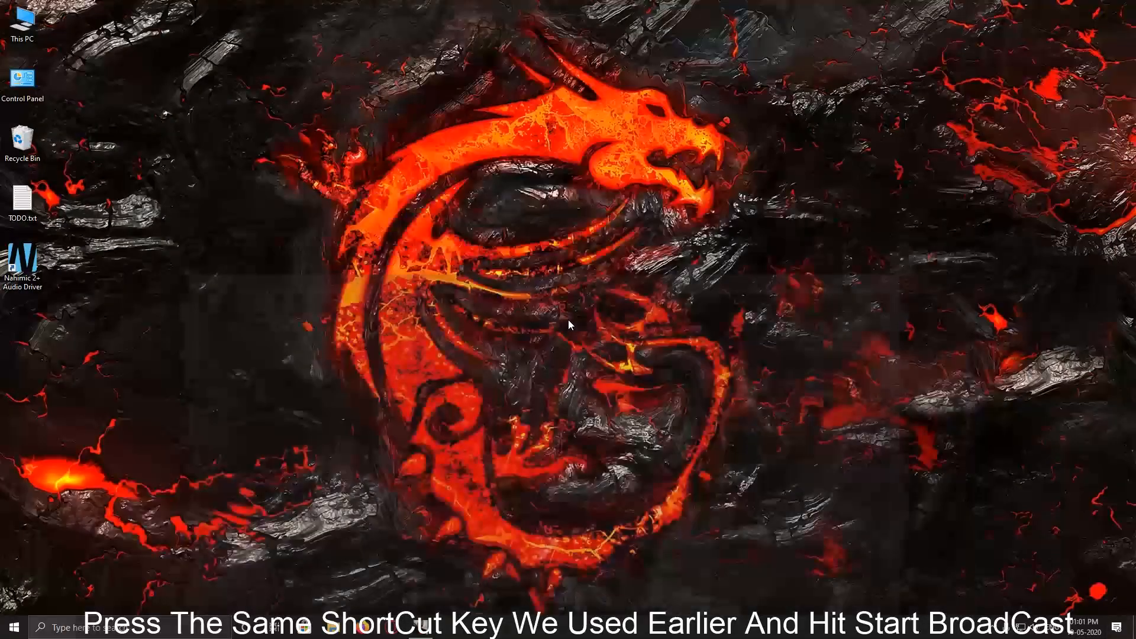